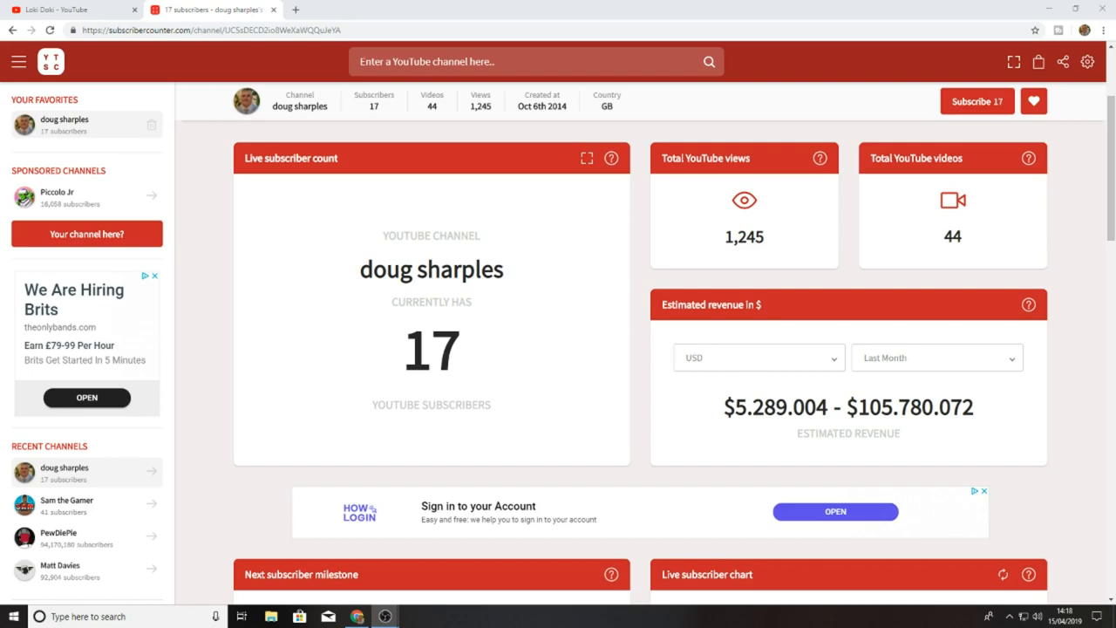
# - Reload doug sharples' channel page so estimated revenue shows $0 - $0, then scroll to the history charts
pyautogui.click(68, 39)
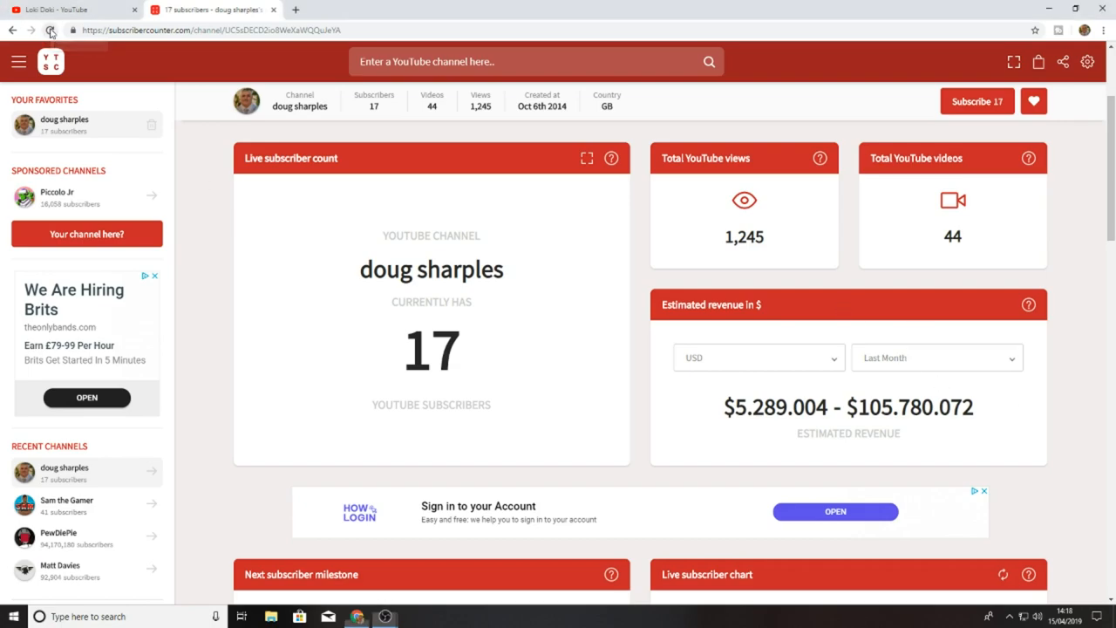
pyautogui.click(50, 37)
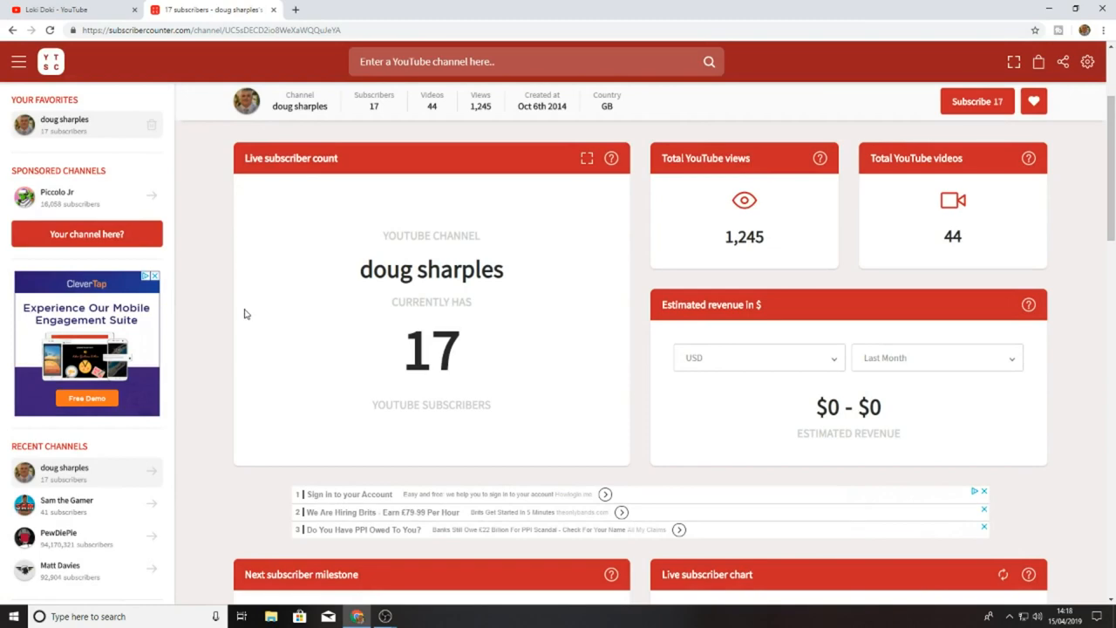
pyautogui.moveTo(201, 304)
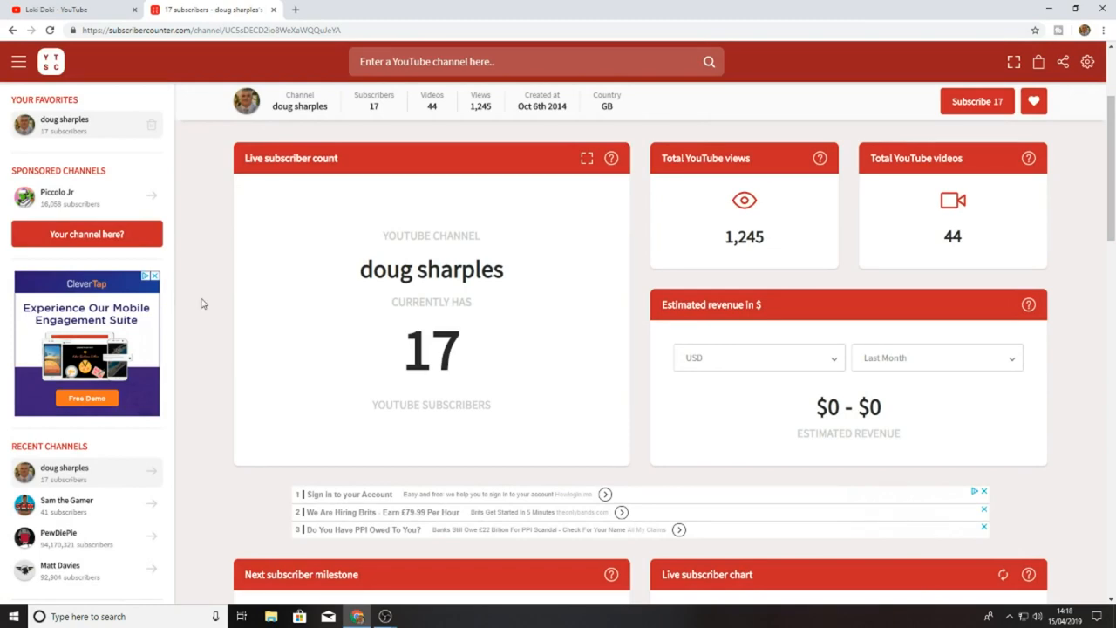
pyautogui.scroll(-3)
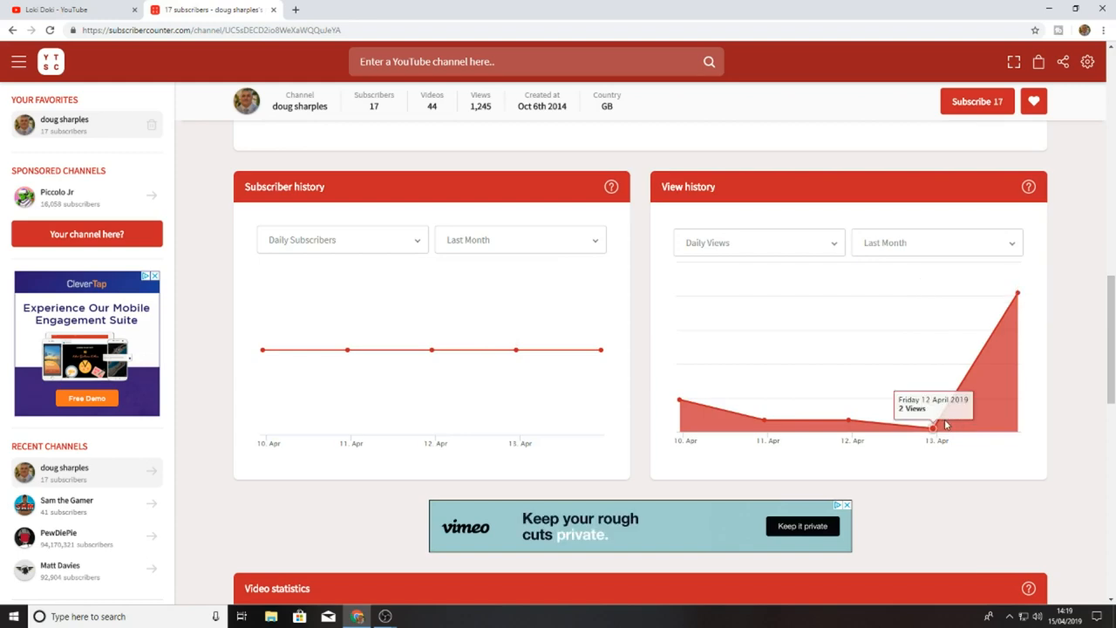
pyautogui.moveTo(1009, 320)
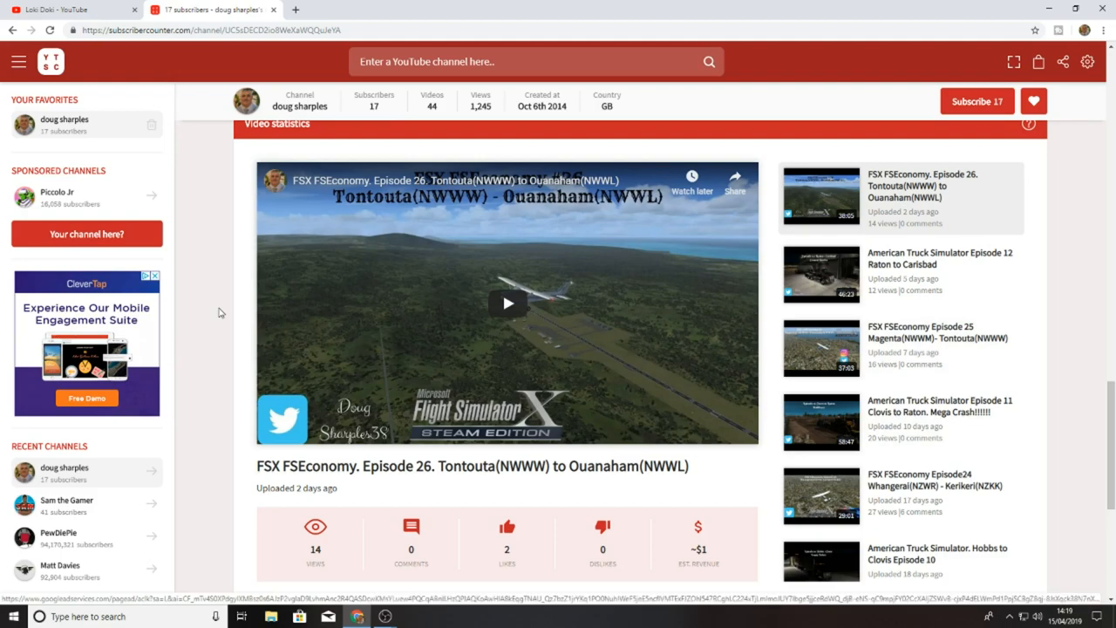
pyautogui.moveTo(207, 306)
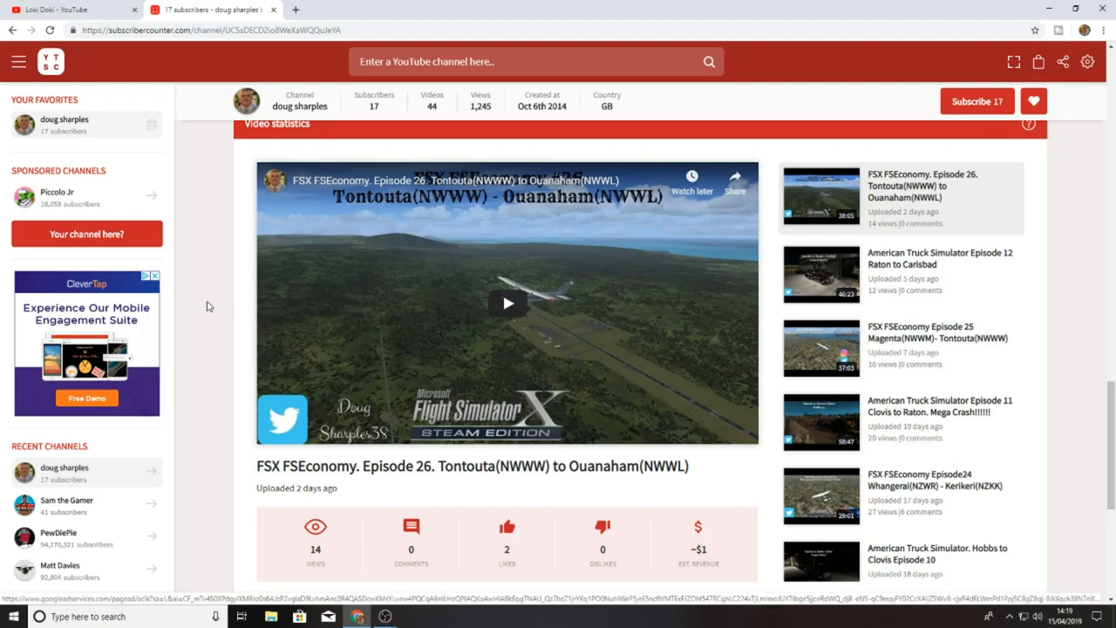